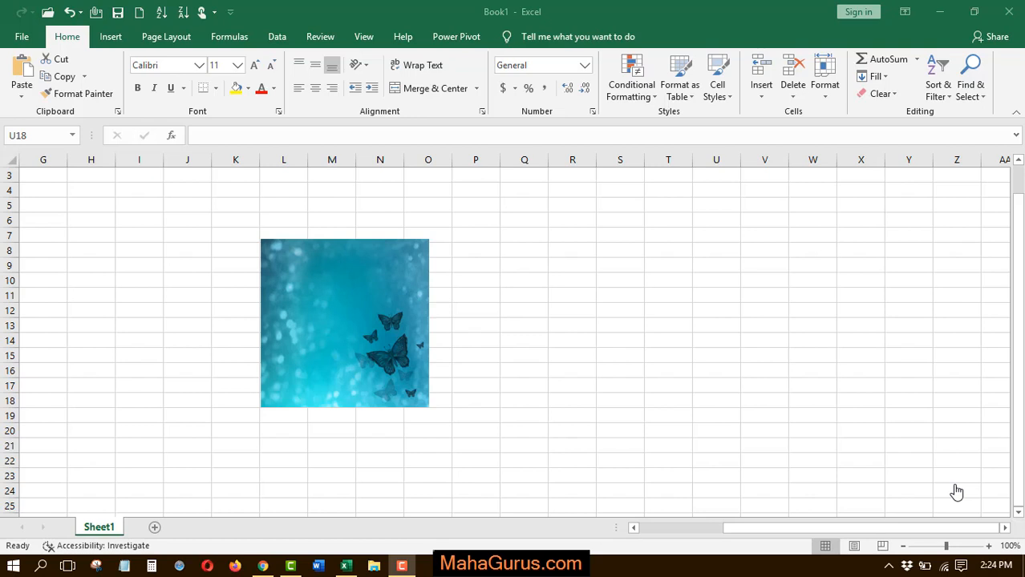
{"action": "mouse_move", "coordinate": [687, 403]}
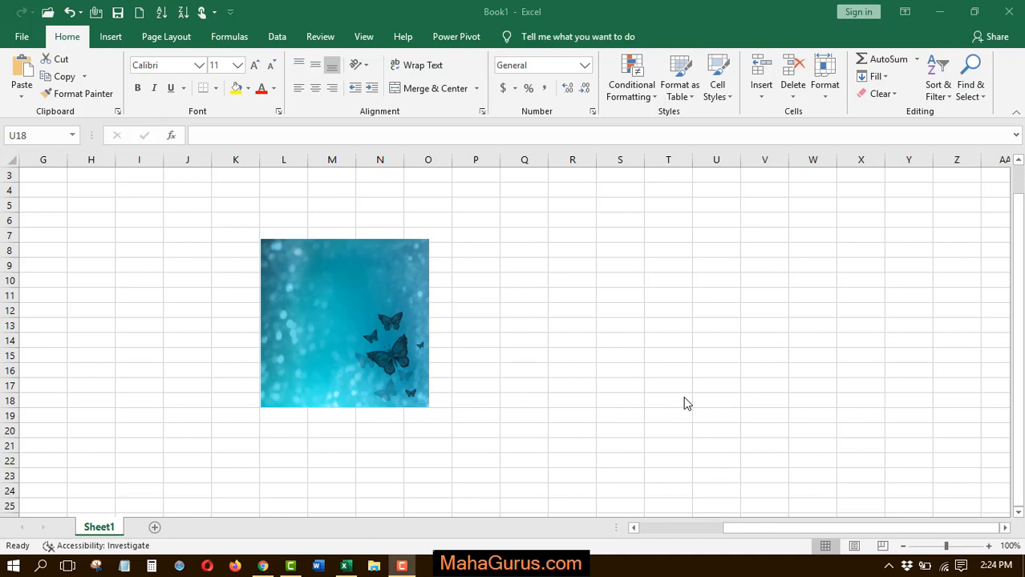
{"action": "mouse_move", "coordinate": [377, 333]}
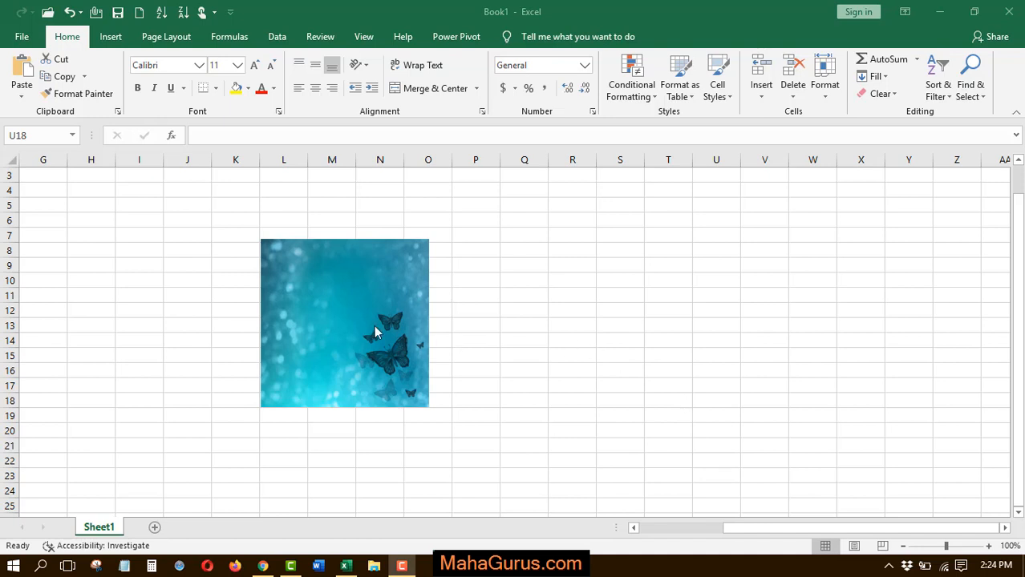
Select the butterfly picture and preview the Hexagon Cluster picture layout on it.
{"action": "left_click", "coordinate": [345, 323]}
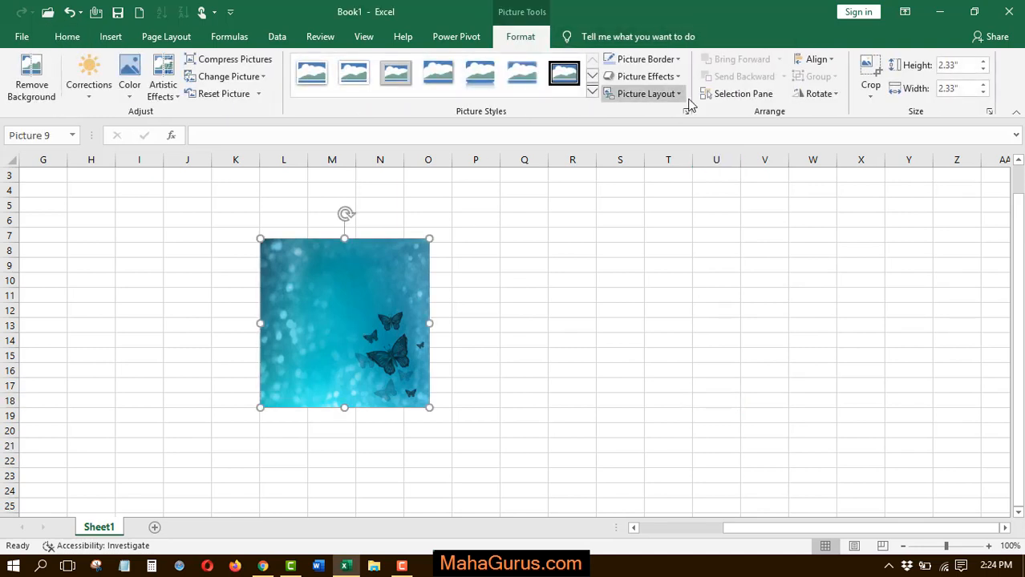
{"action": "mouse_move", "coordinate": [648, 94]}
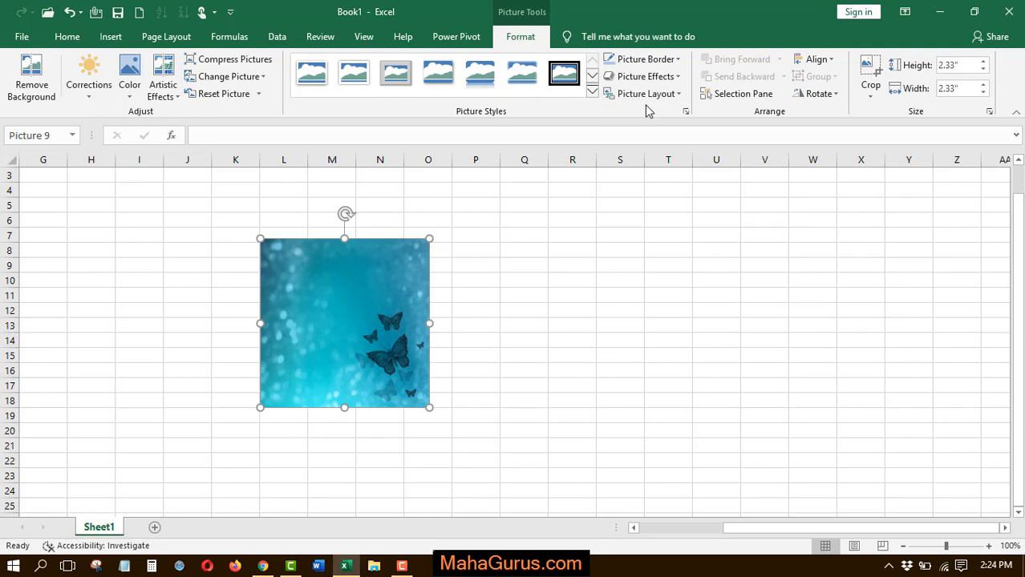
{"action": "left_click", "coordinate": [646, 93]}
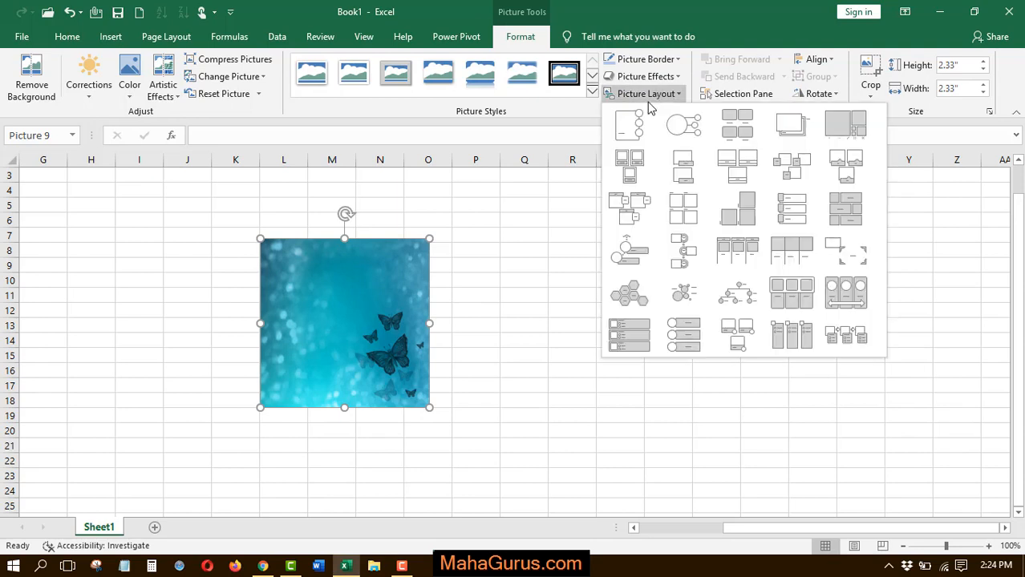
{"action": "left_click", "coordinate": [629, 293]}
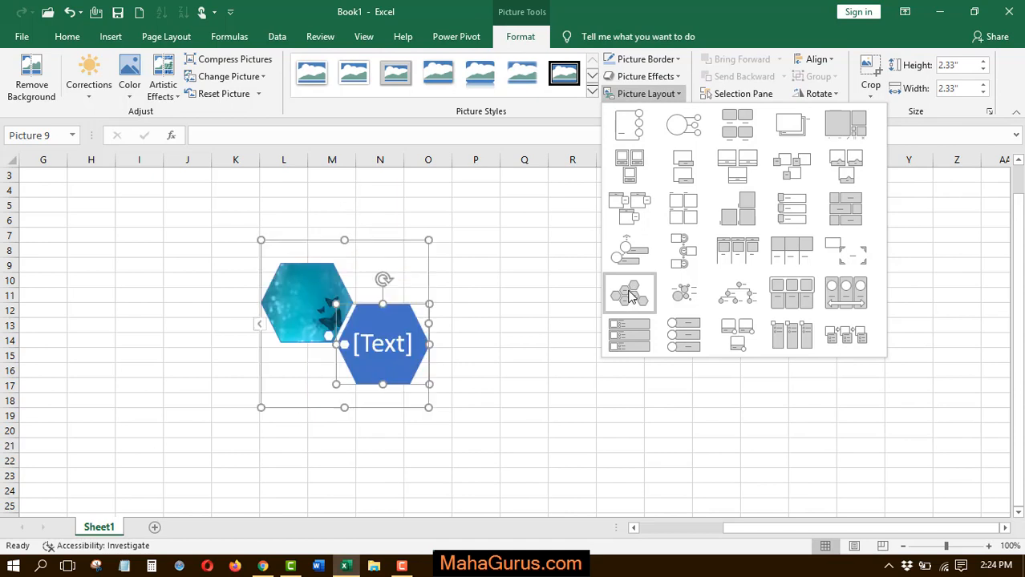
{"action": "mouse_move", "coordinate": [629, 293]}
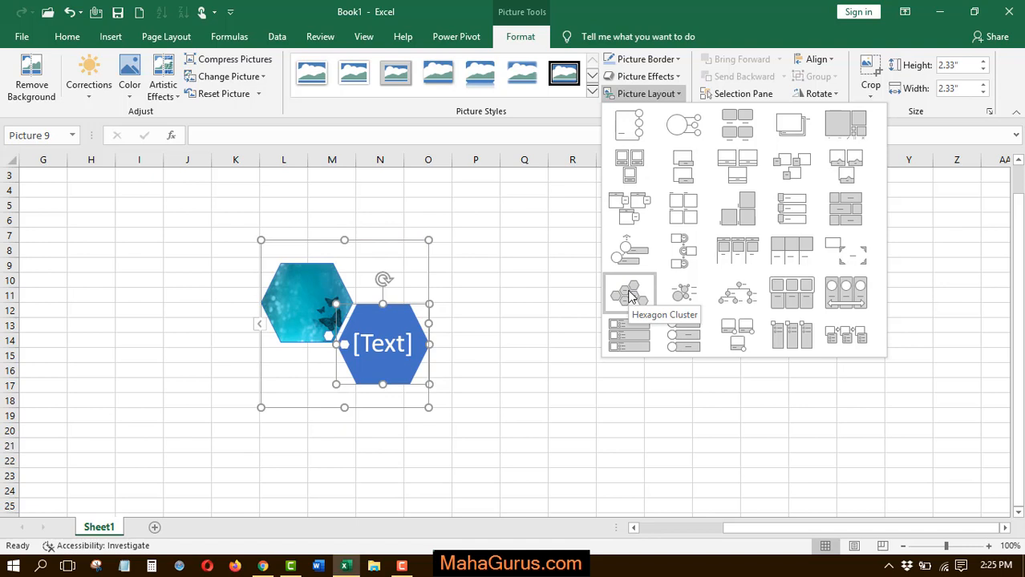
Apply the Hexagon Cluster layout to the butterfly picture and enter the text 'one'.
{"action": "left_click", "coordinate": [629, 293]}
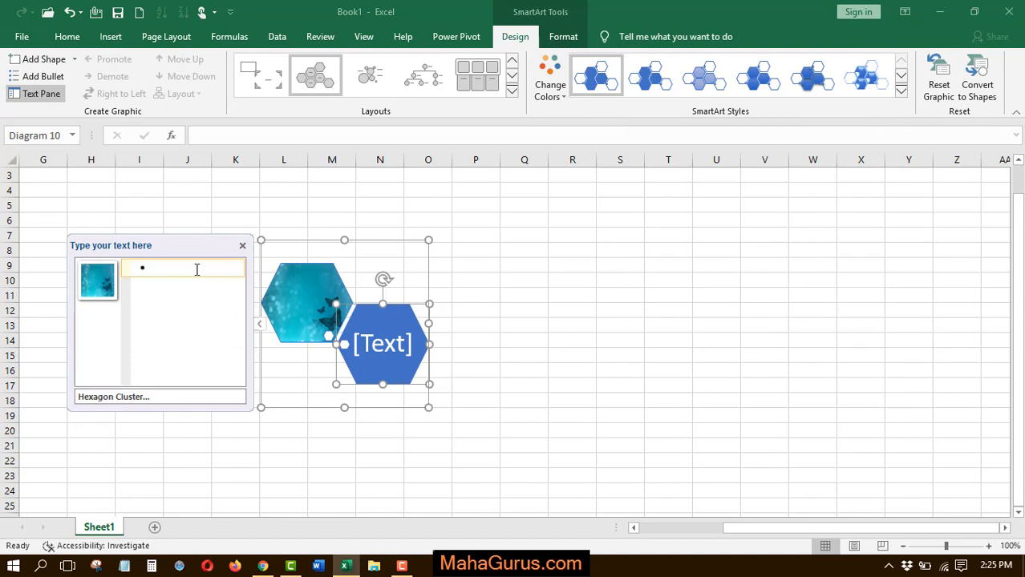
{"action": "type", "text": "one"}
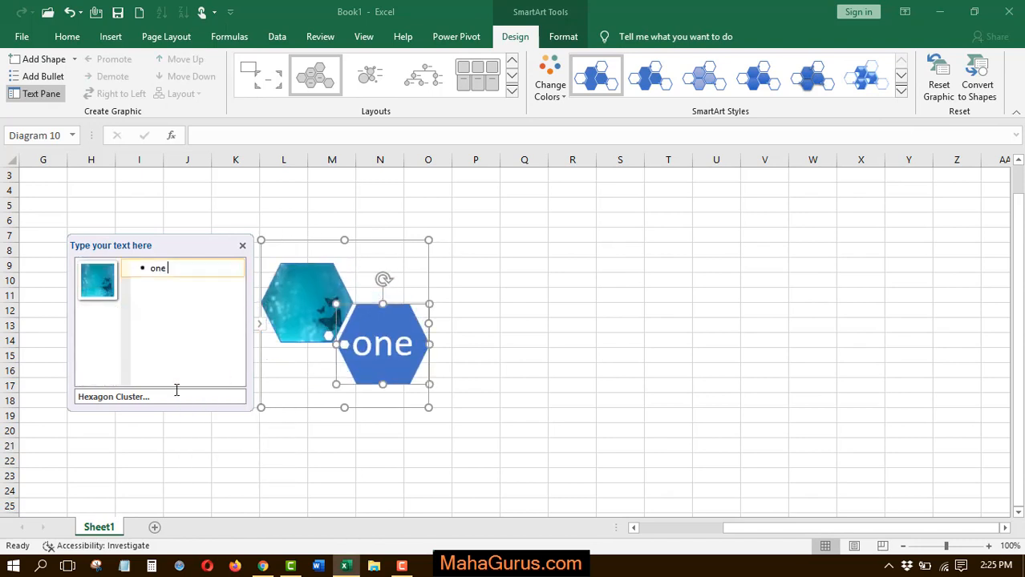
Close the Text Pane and give the butterfly picture hexagon a beveled picture style.
{"action": "left_click", "coordinate": [307, 300]}
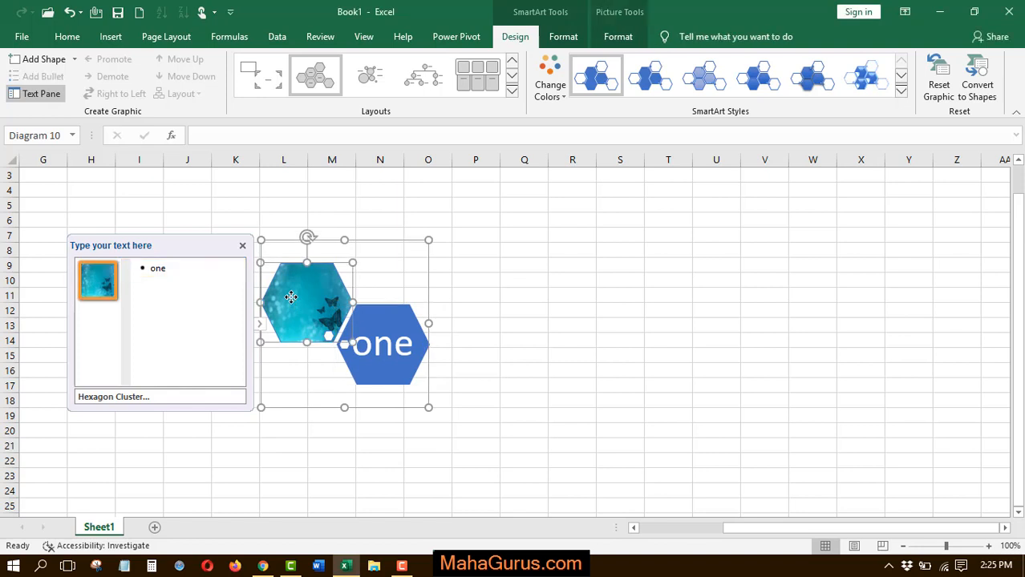
{"action": "left_click", "coordinate": [242, 245]}
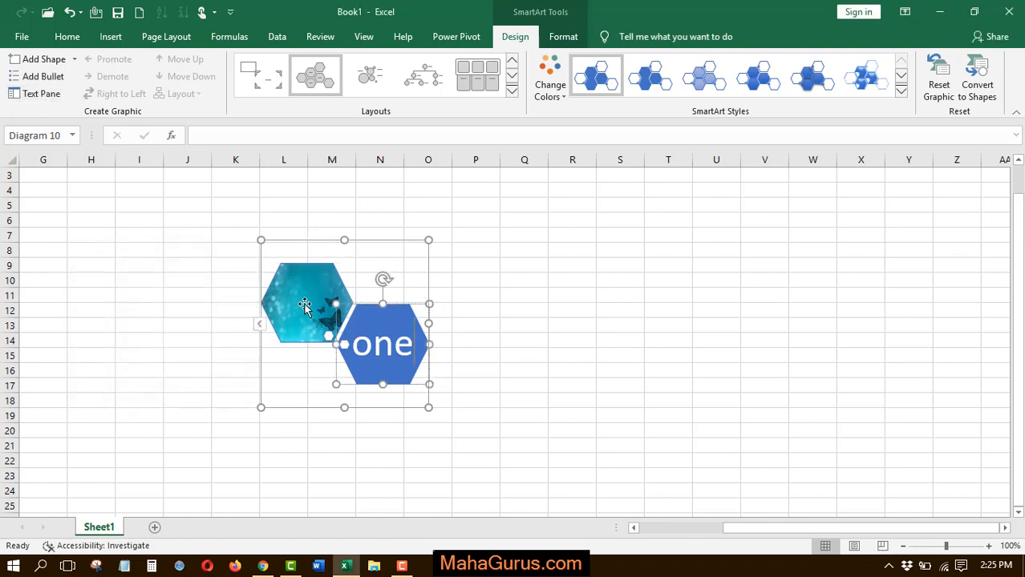
{"action": "left_click", "coordinate": [304, 303]}
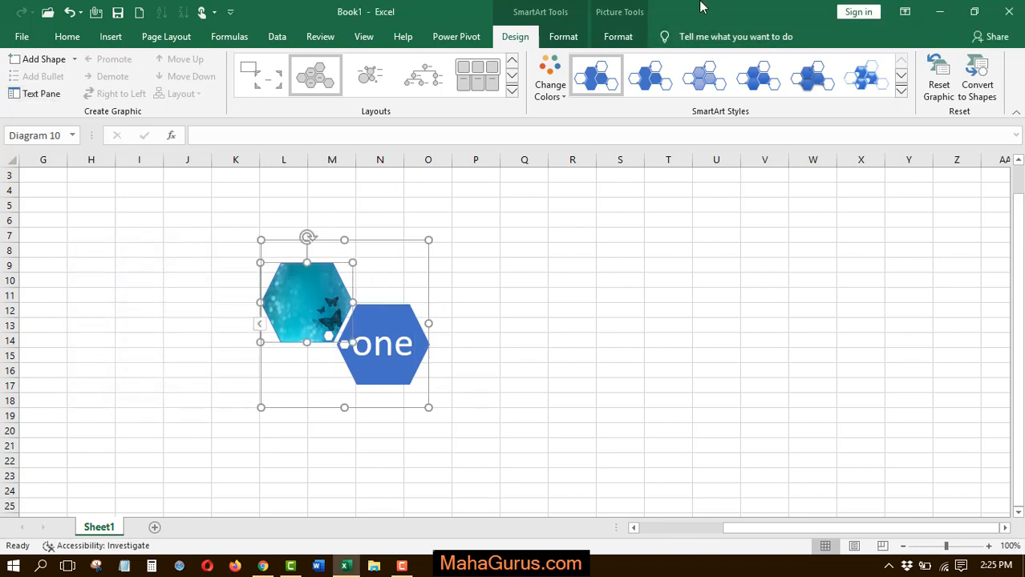
{"action": "left_click", "coordinate": [641, 58]}
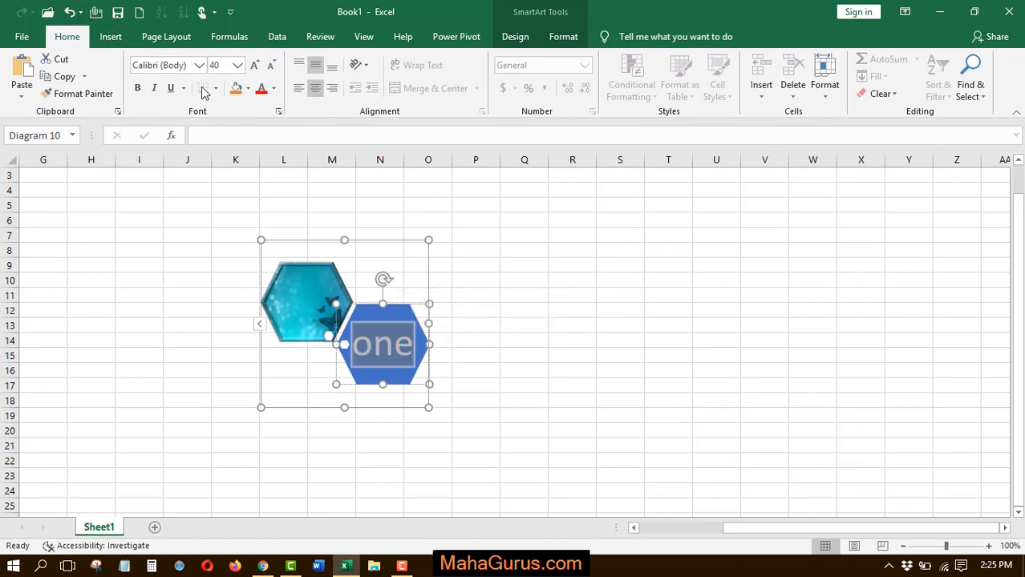
Underline 'one', restyle the hexagon SmartArt, and preview its color schemes.
{"action": "left_click", "coordinate": [261, 88]}
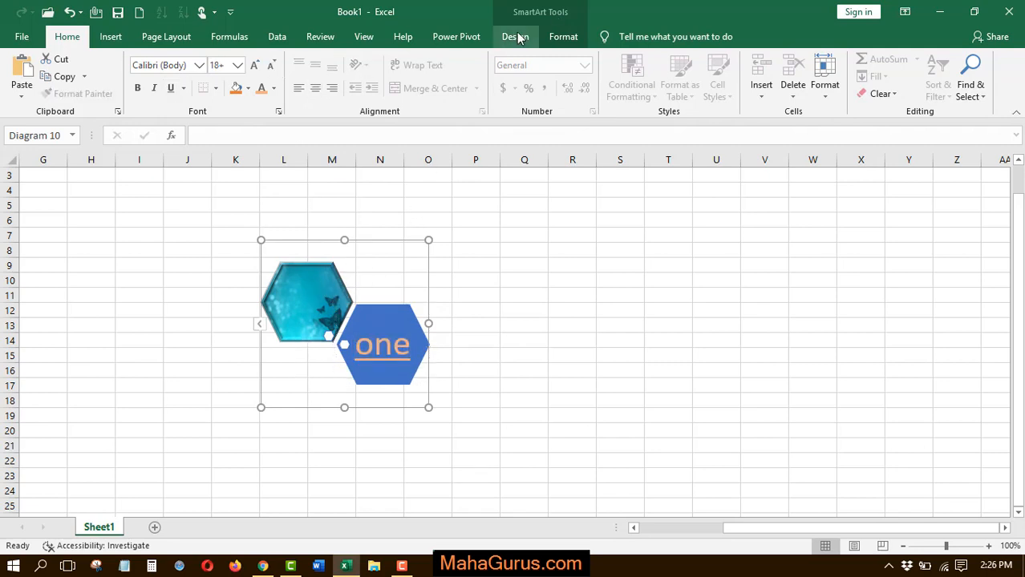
{"action": "left_click", "coordinate": [515, 36]}
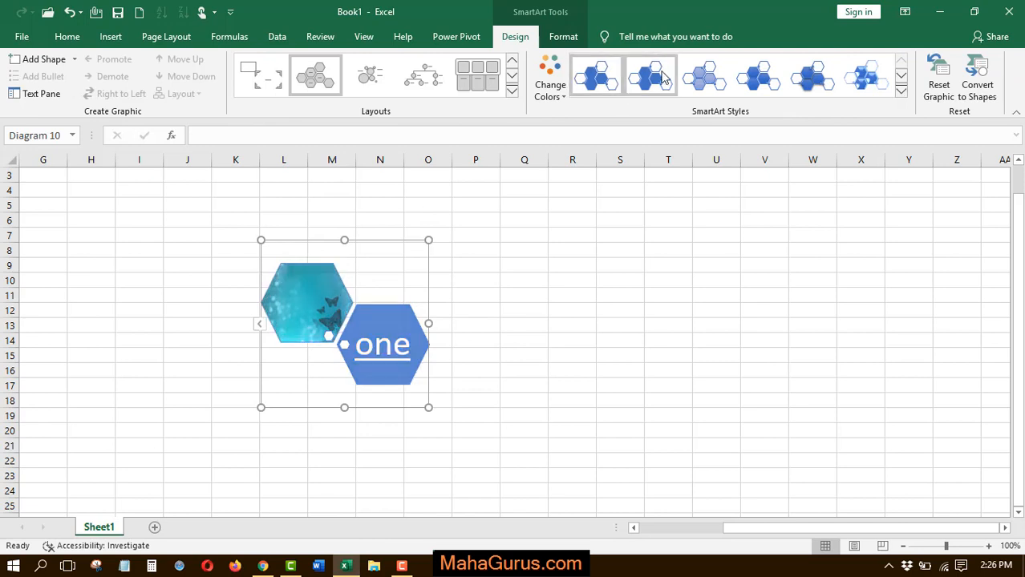
{"action": "left_click", "coordinate": [549, 76]}
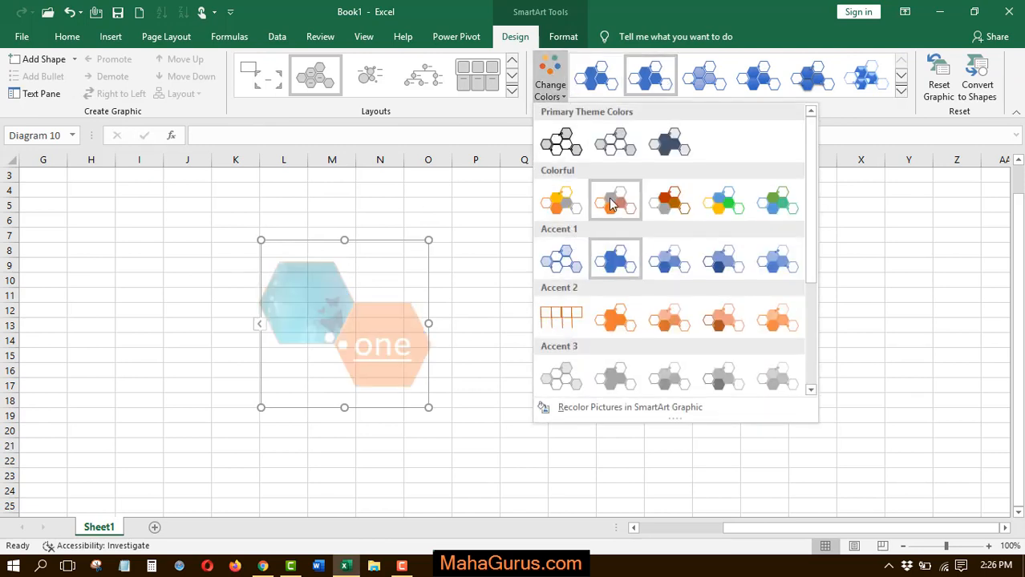